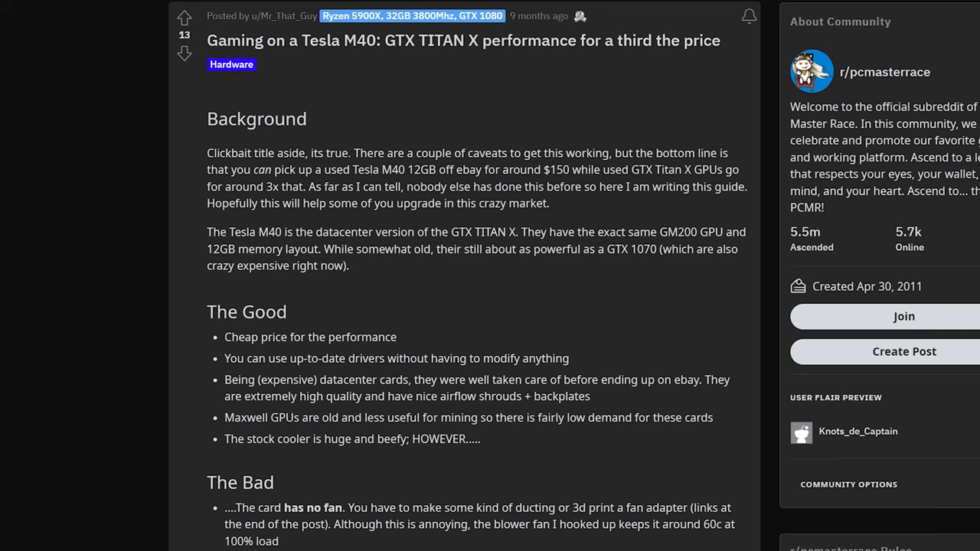
Read down the Reddit Tesla M40 guide and follow its link to the plain-text setup guide.
scroll("down", 3)
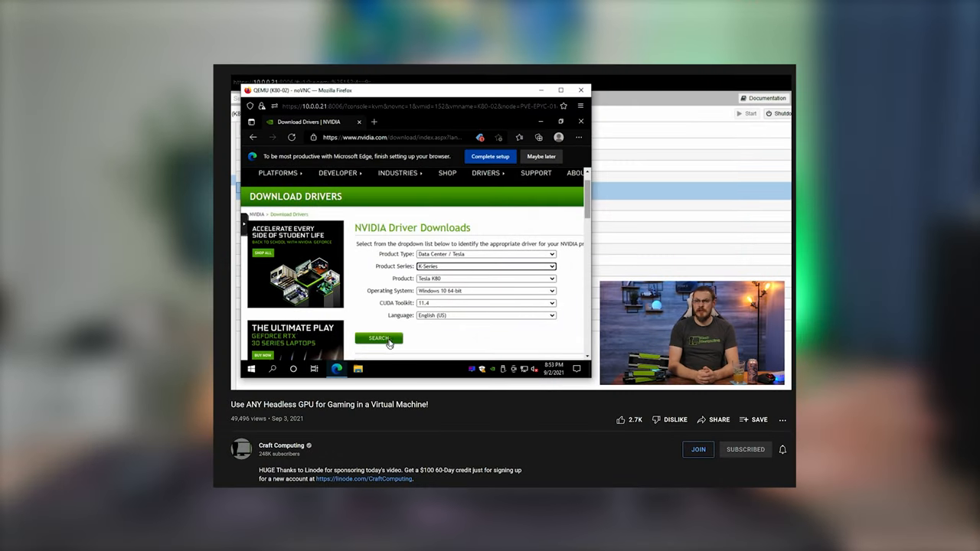
left_click(378, 338)
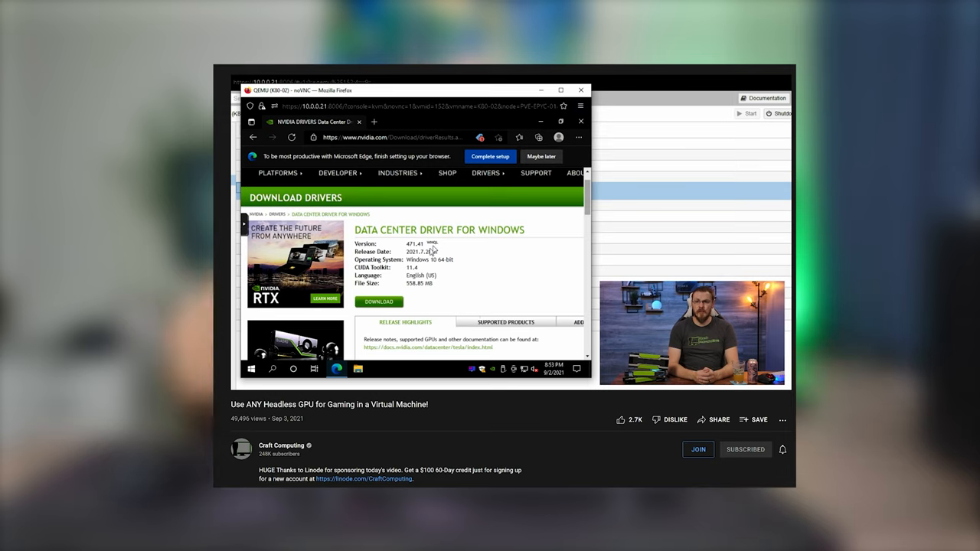
mouse_move(386, 297)
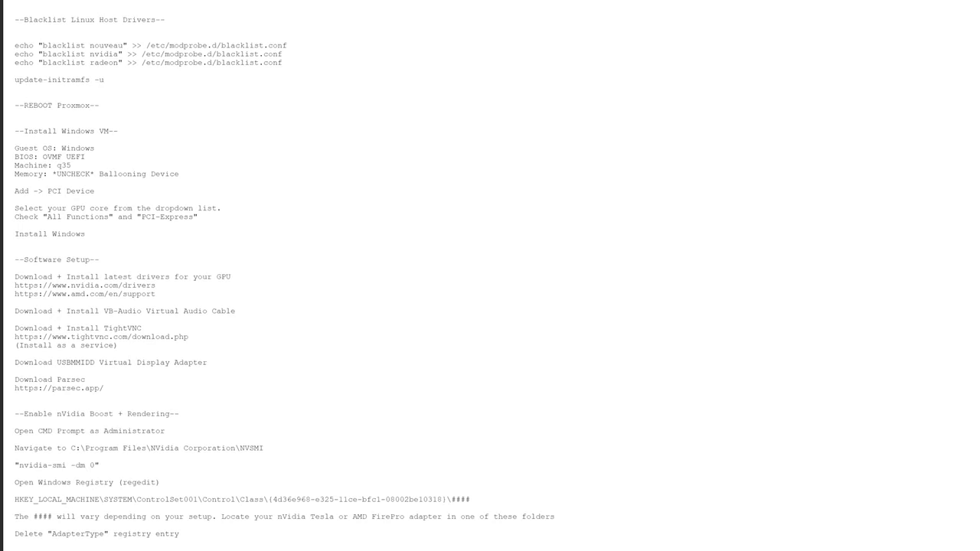
Read through the VM setup guide before switching to Parsec's Computers list.
scroll("down", 3)
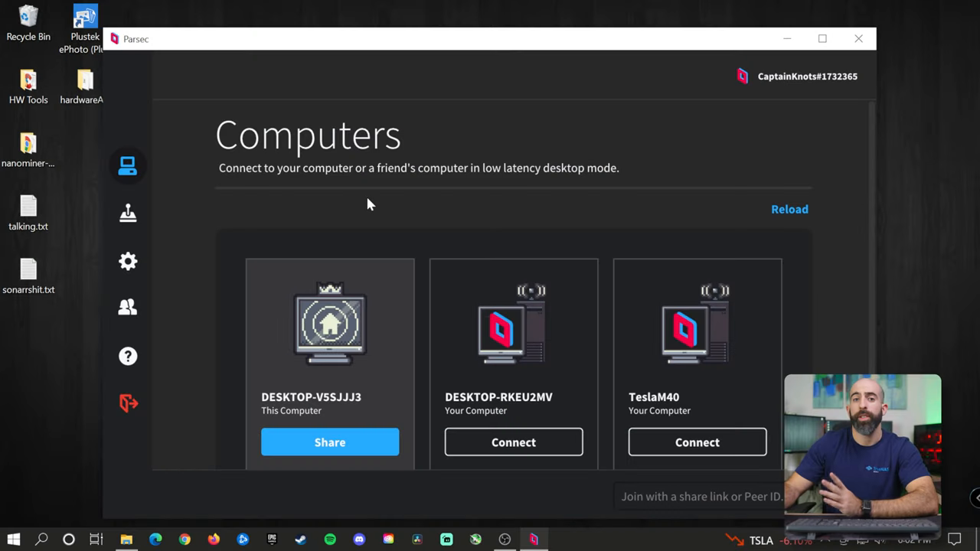
mouse_move(696, 441)
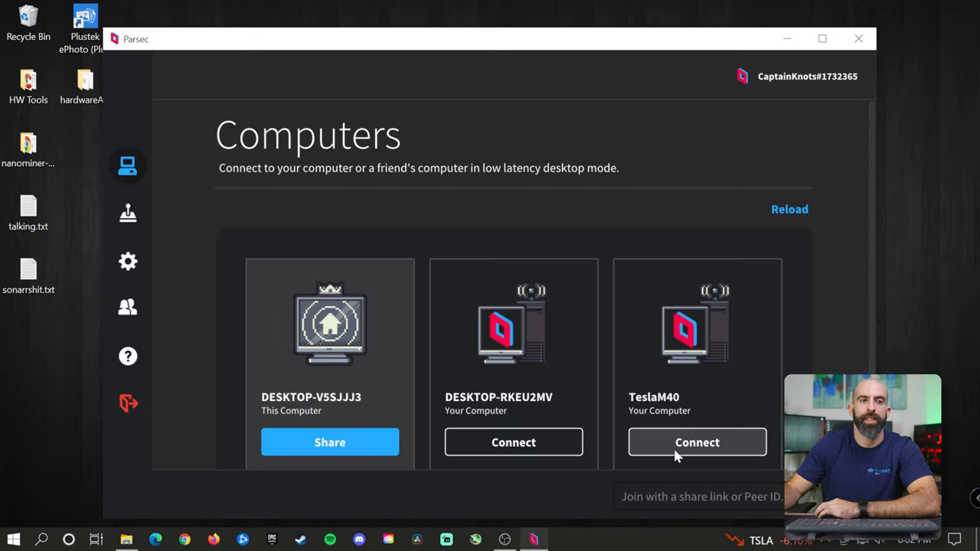
mouse_move(675, 447)
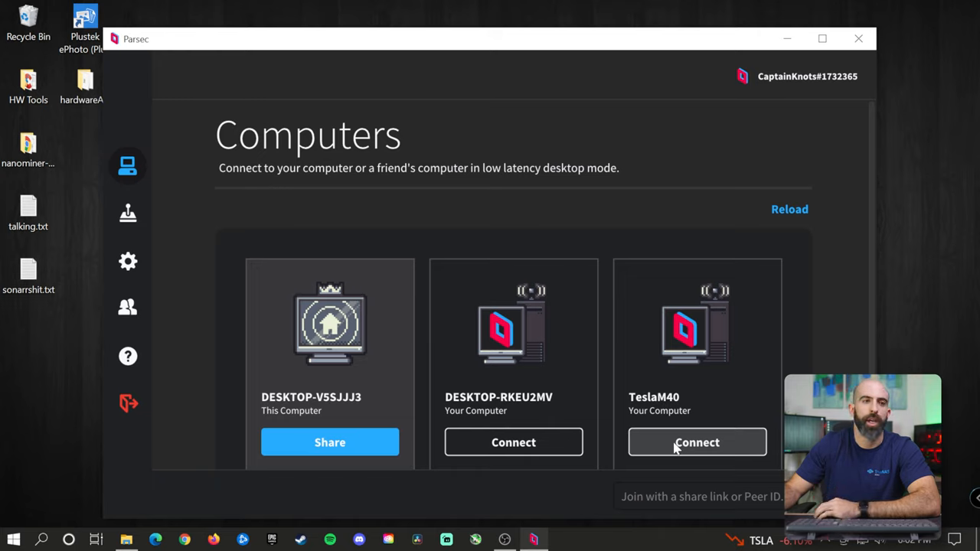
Connect to the TeslaM40 computer, reaching the remote HWMonitor permission prompt.
left_click(695, 440)
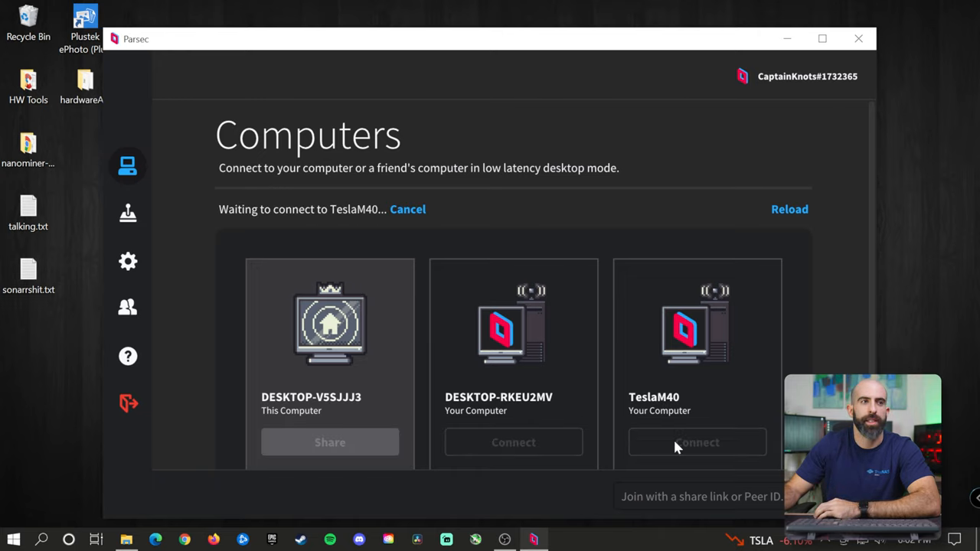
left_click(695, 441)
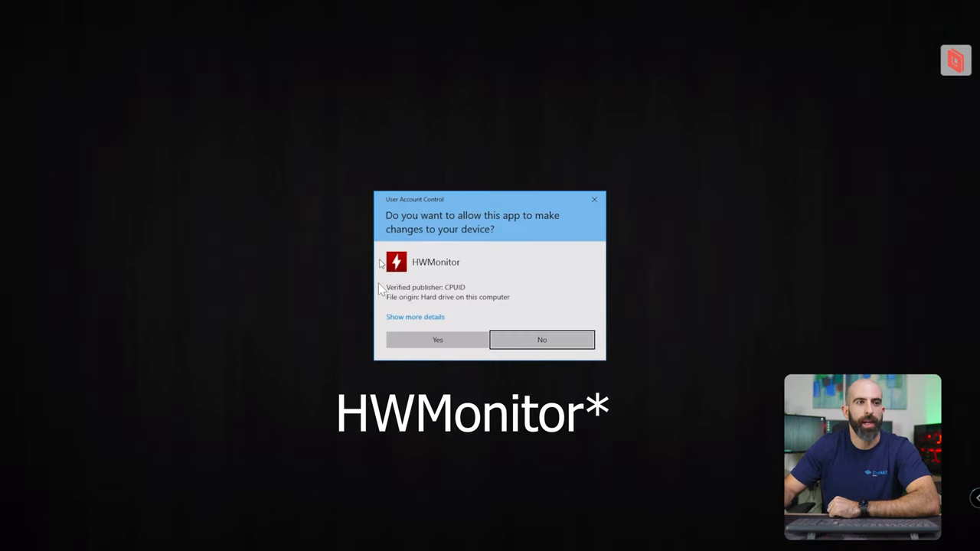
Allow HWMonitor to run and expand the tree to the NVIDIA Tesla M40 sensor readings.
left_click(438, 340)
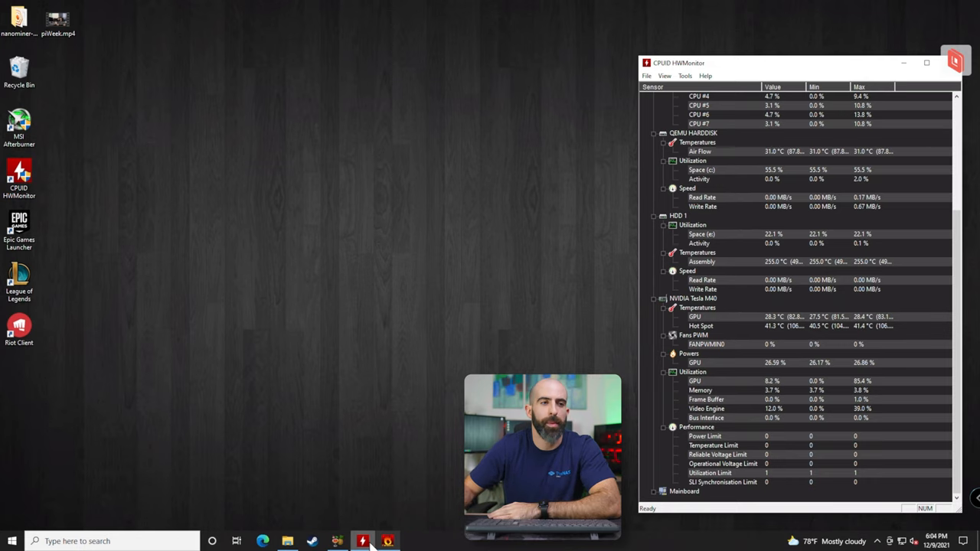
left_click(362, 542)
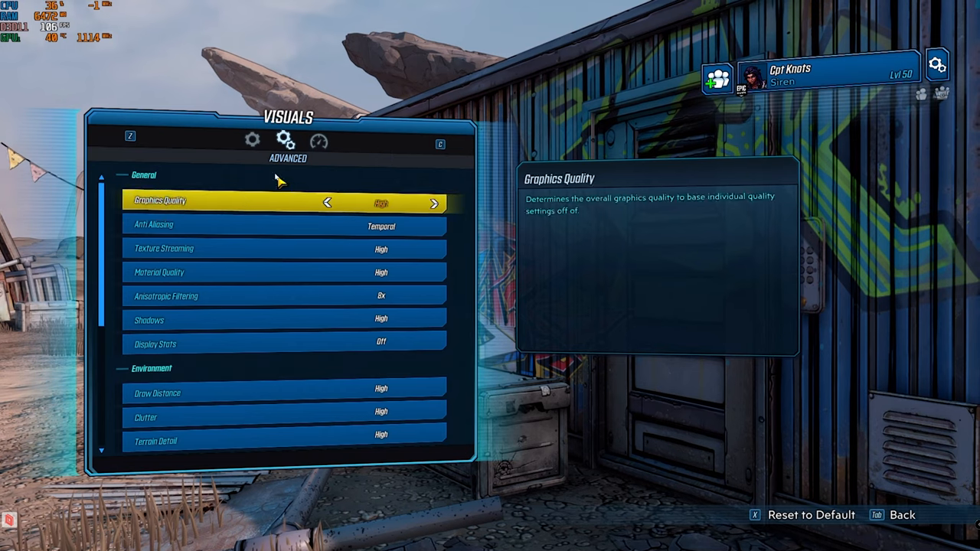
left_click(251, 141)
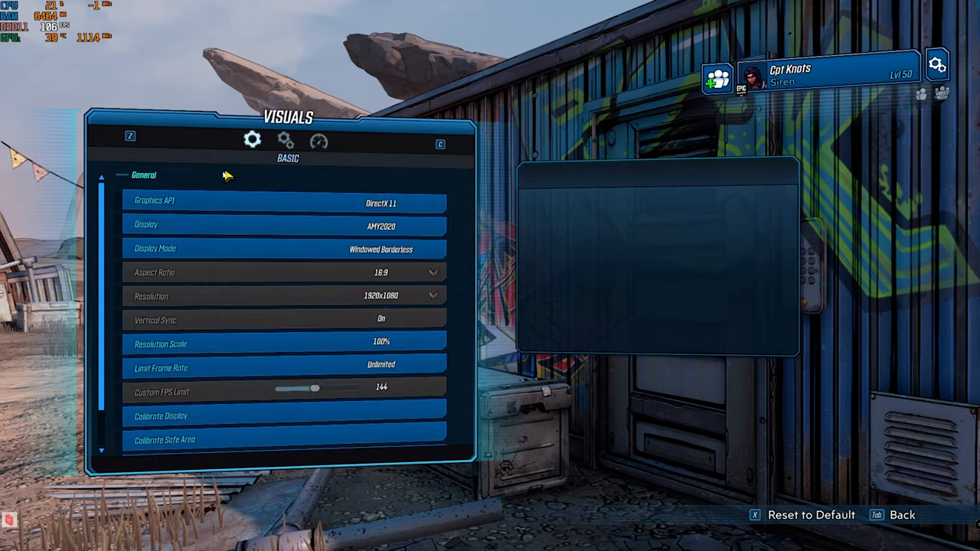
key("Tab")
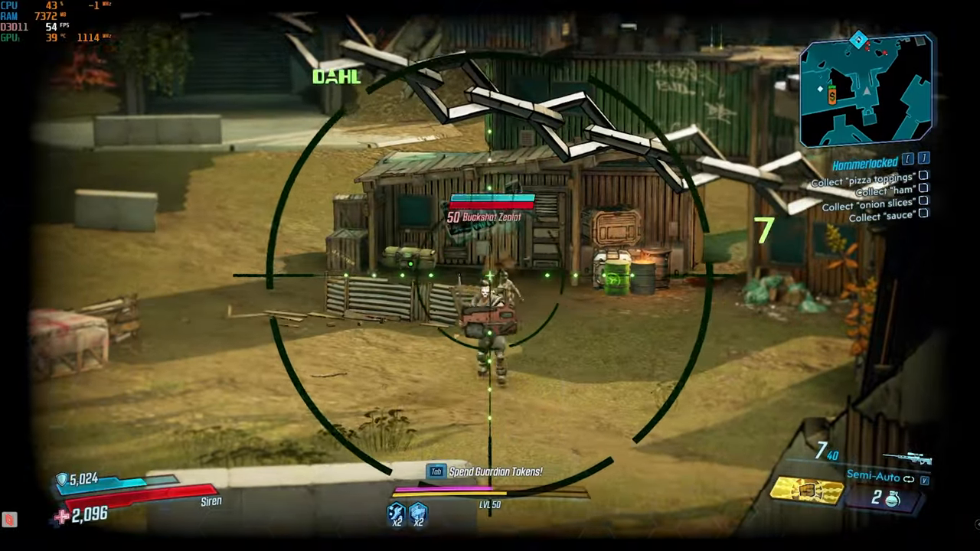
left_click(490, 276)
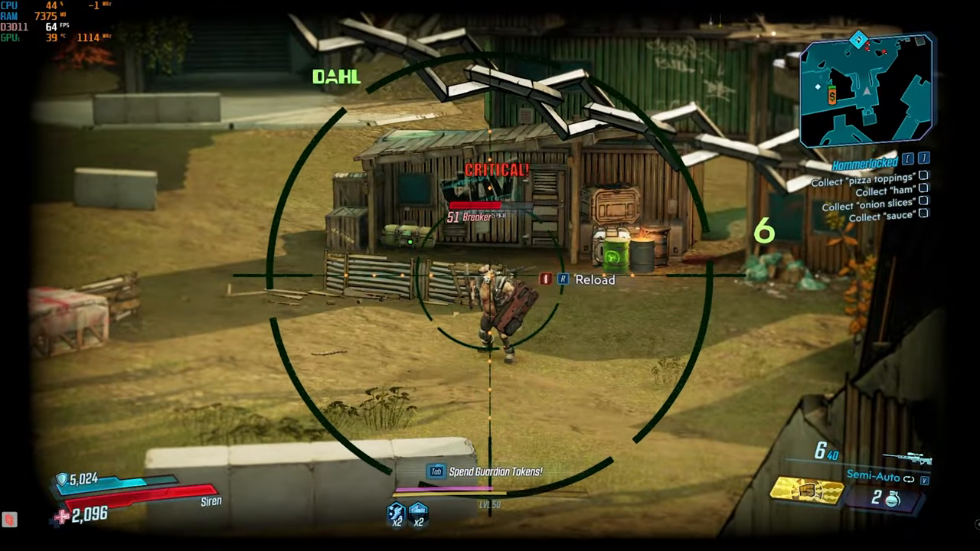
left_click(489, 275)
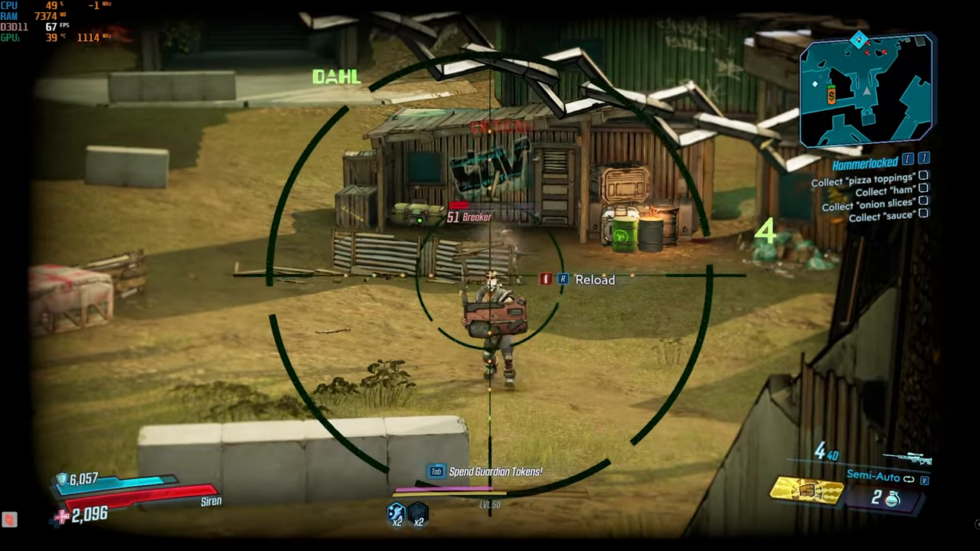
left_click(490, 276)
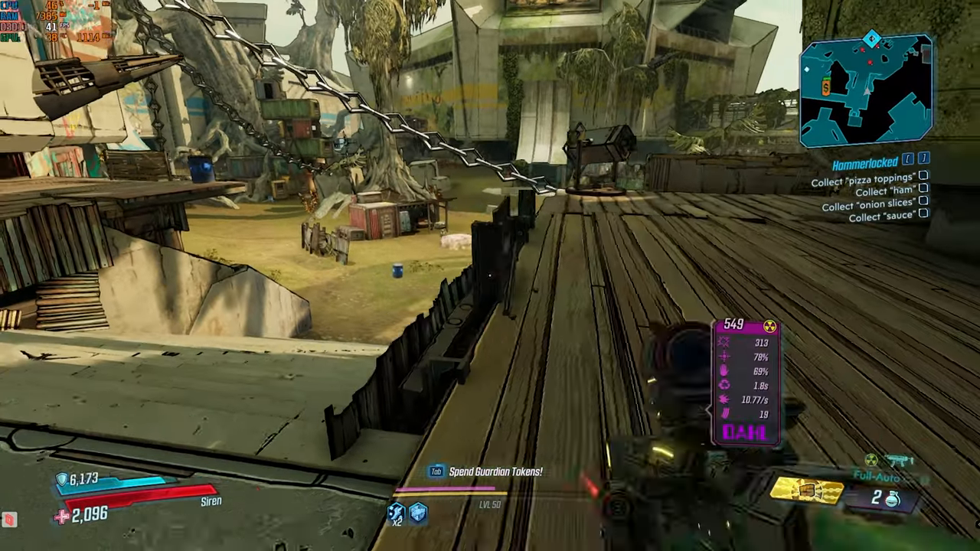
right_click(490, 276)
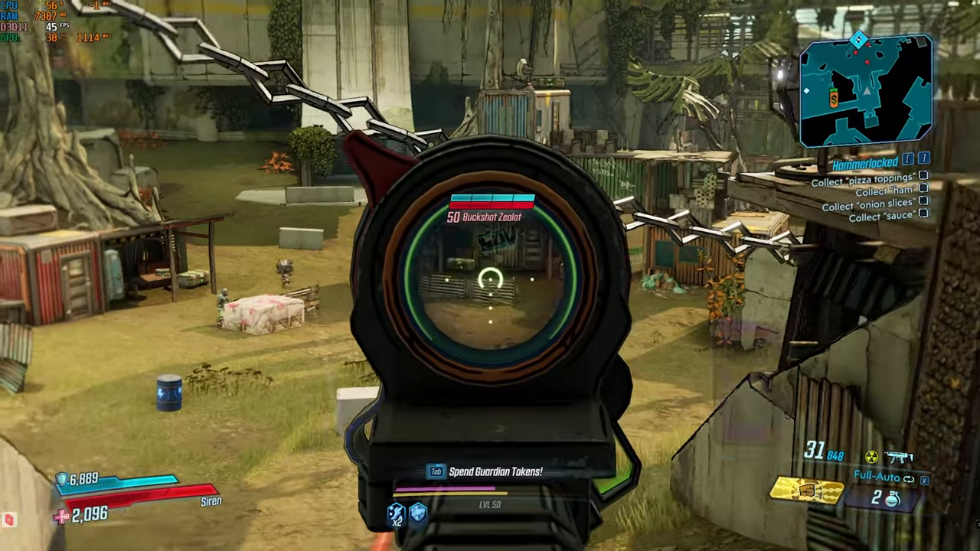
key("alt+tab")
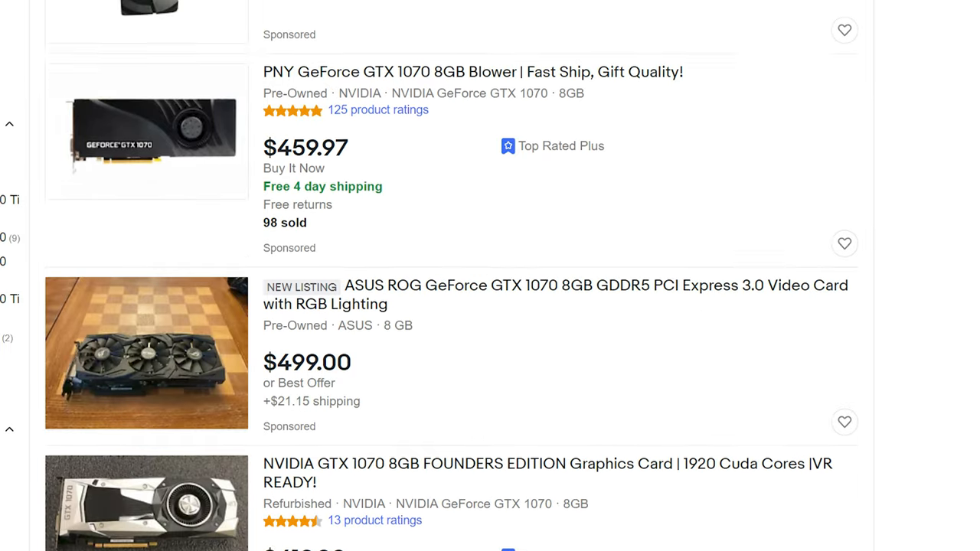
scroll("down", 3)
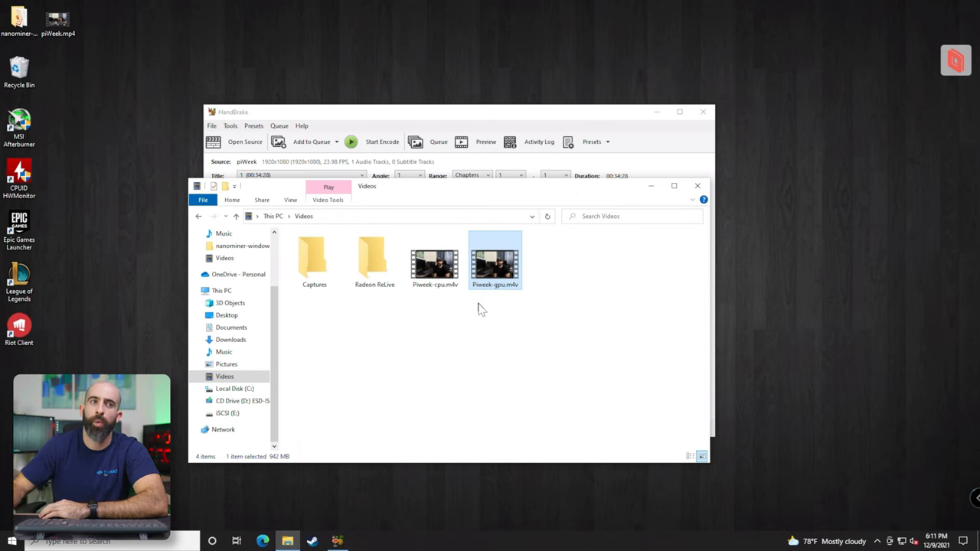
mouse_move(495, 264)
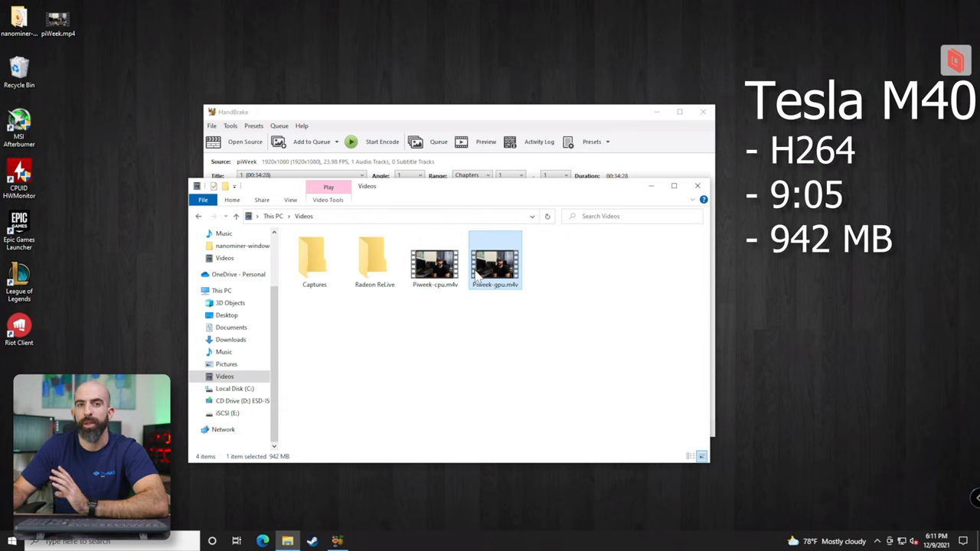
Check the GPU-encoded .mkv's properties showing its 942 MB size.
right_click(495, 263)
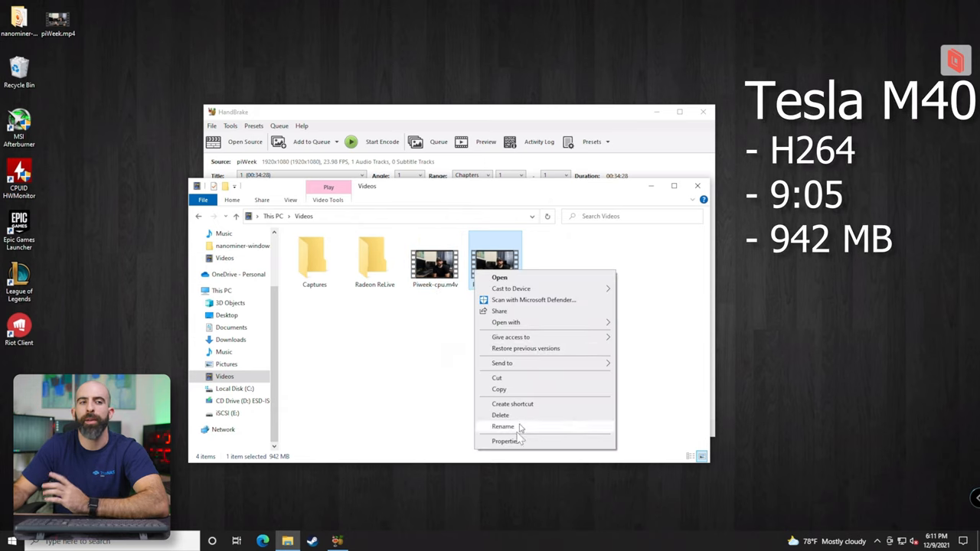
left_click(505, 441)
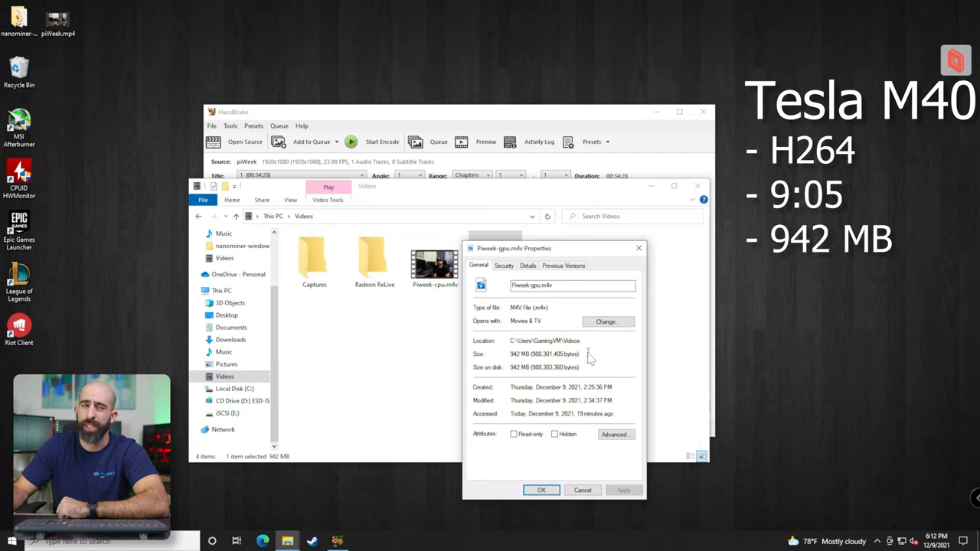
left_click(582, 490)
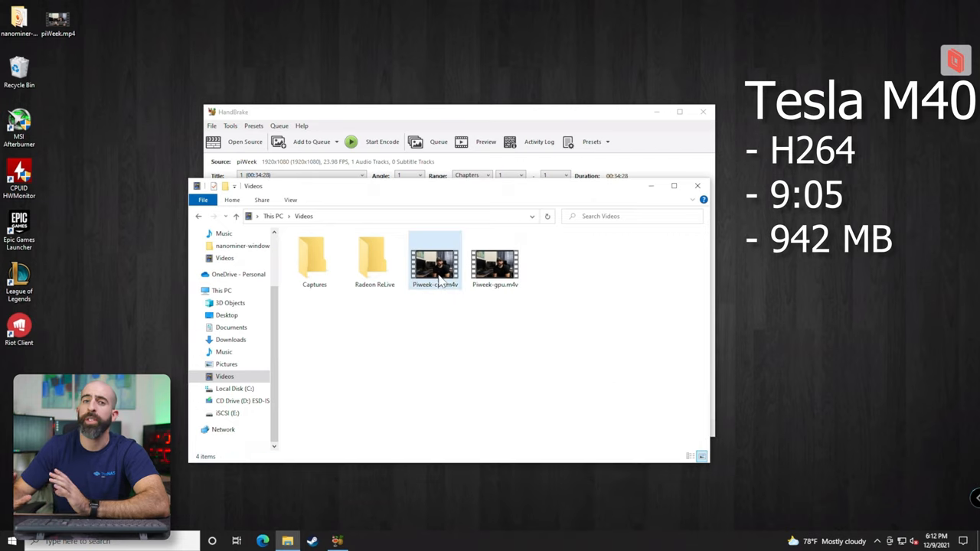
mouse_move(434, 263)
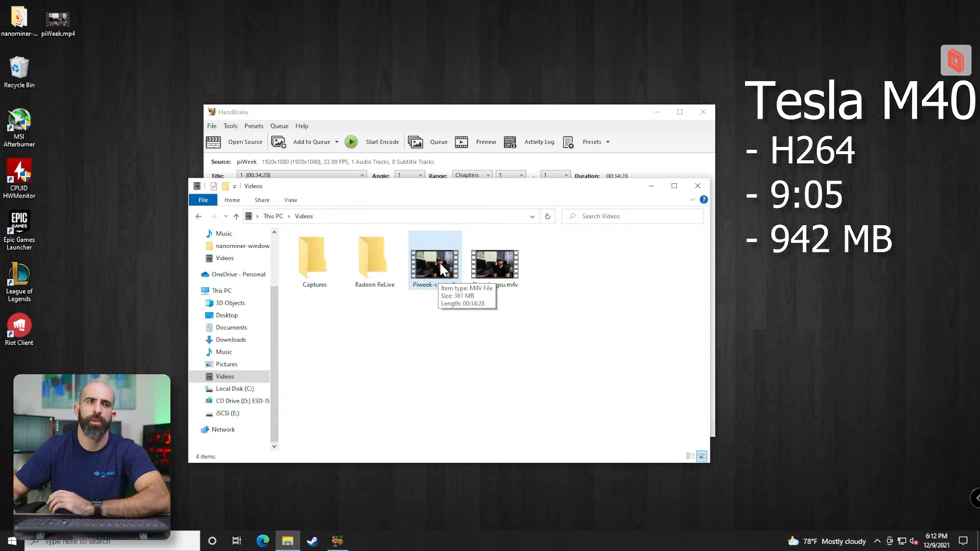
Show the CPU-encoded .mkv's properties with its 361 MB size for comparison.
right_click(434, 263)
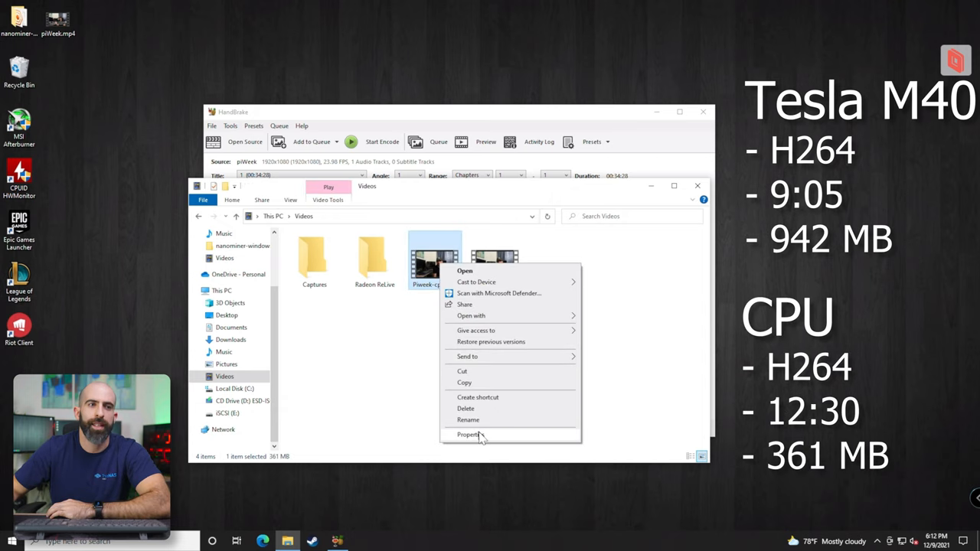
left_click(470, 435)
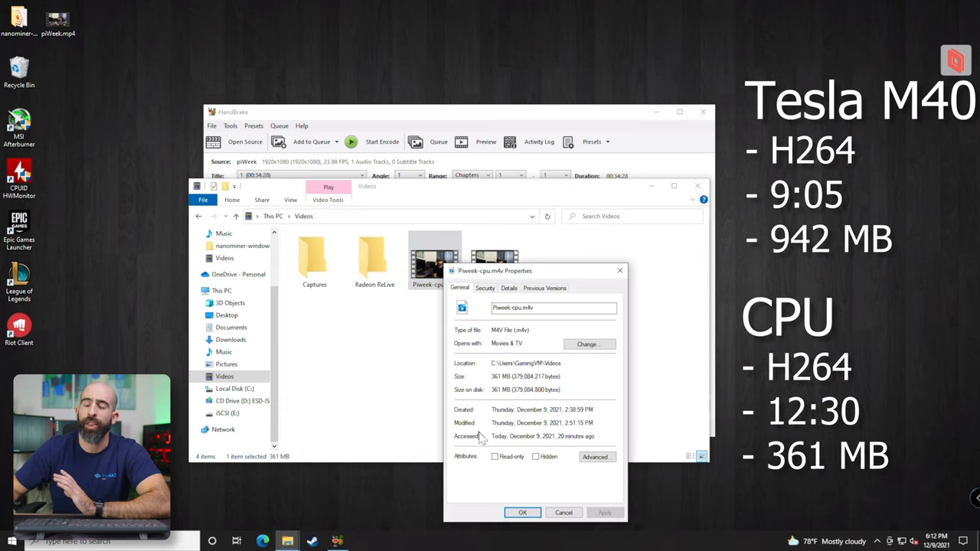
mouse_move(563, 380)
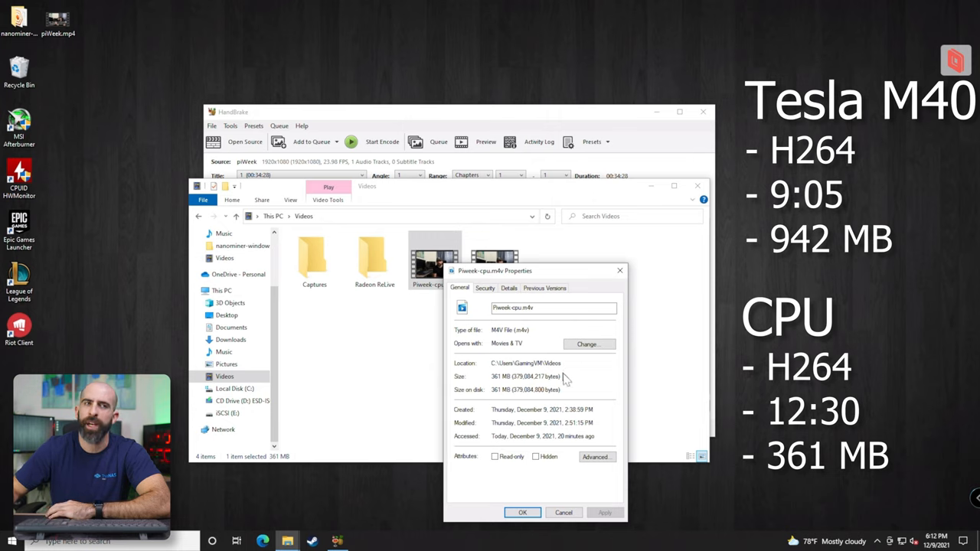
mouse_move(566, 380)
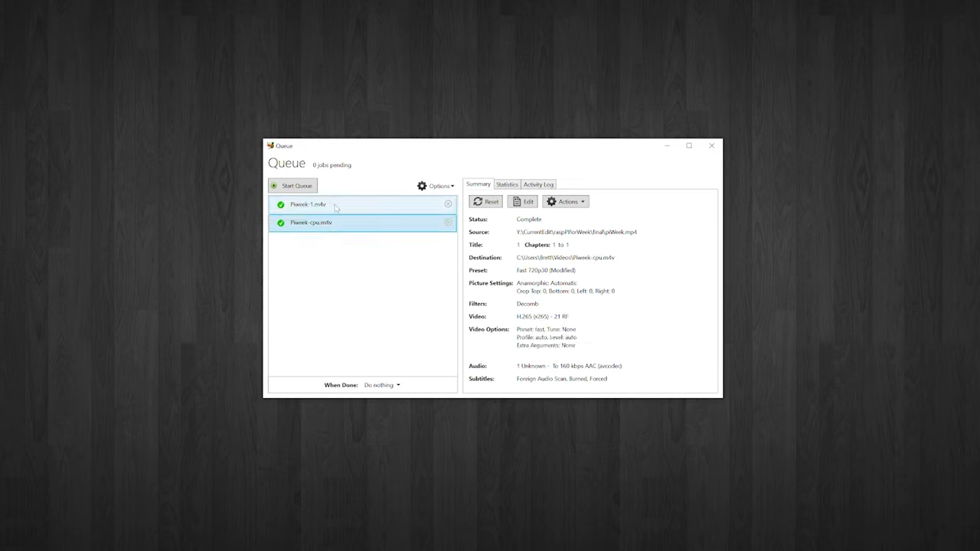
Show the CPU queue job's Statistics with its start, end and encode times.
left_click(505, 184)
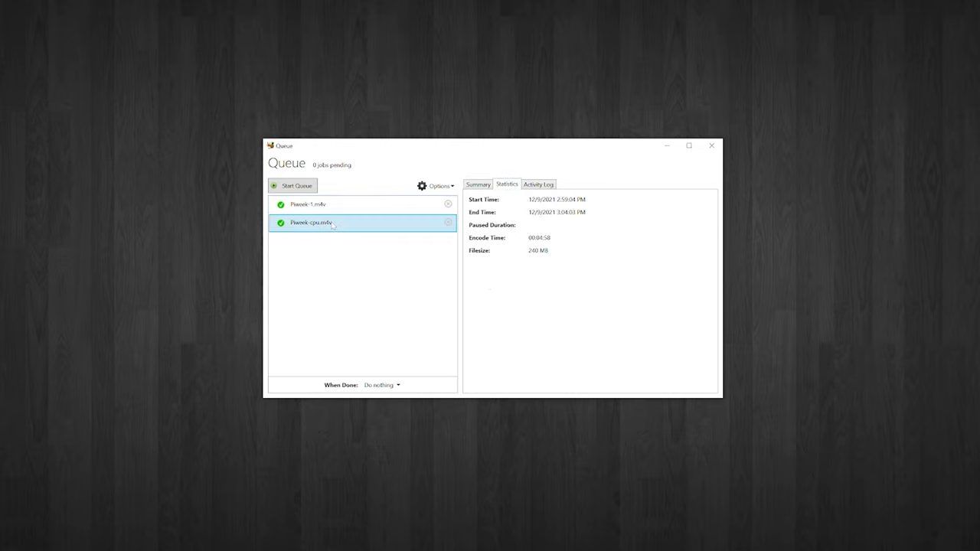
mouse_move(551, 268)
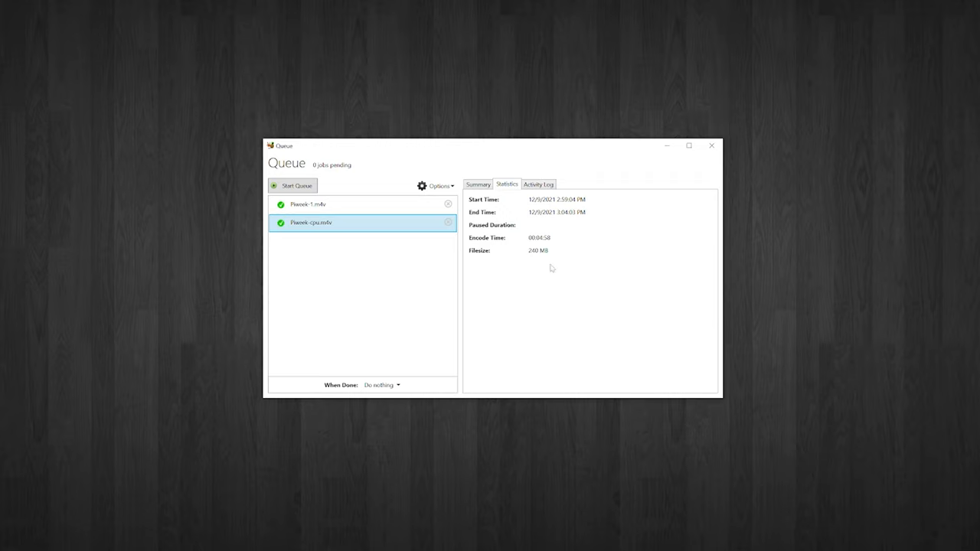
mouse_move(413, 265)
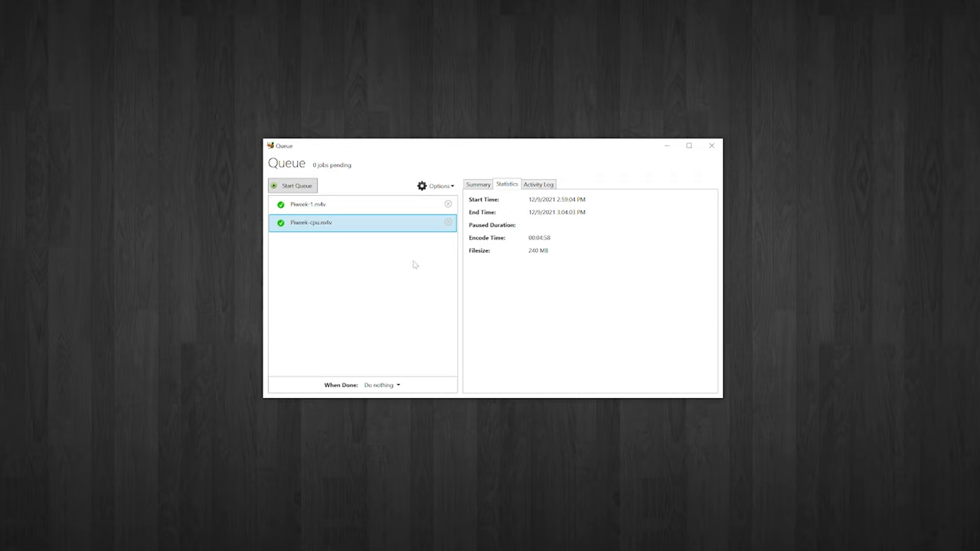